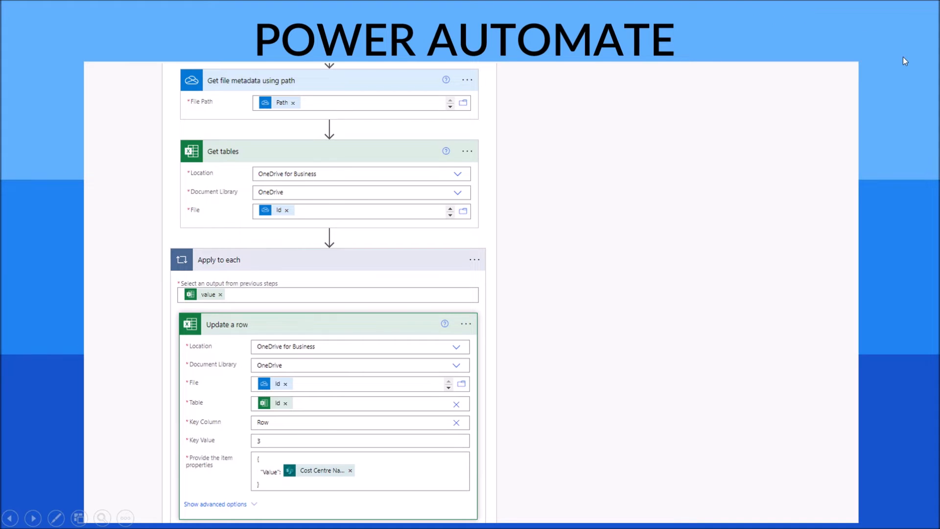
mouse_move(243, 84)
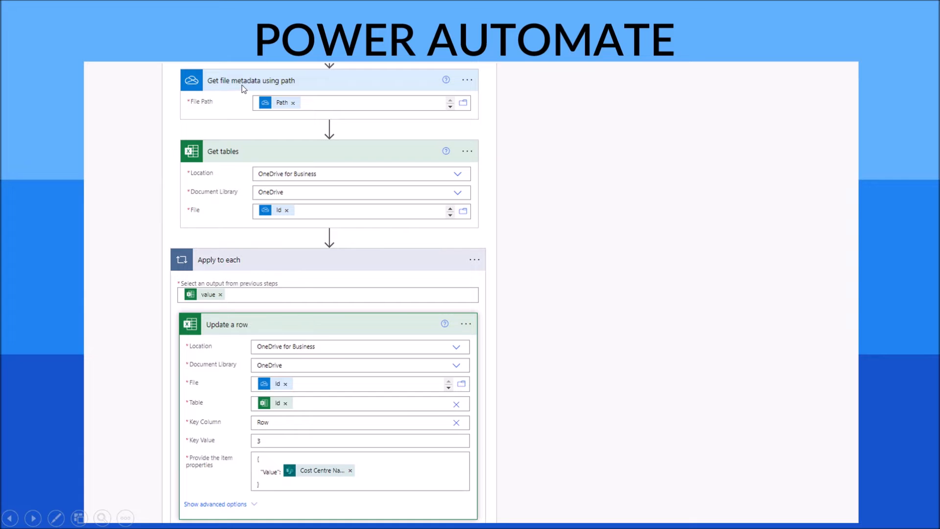
mouse_move(266, 89)
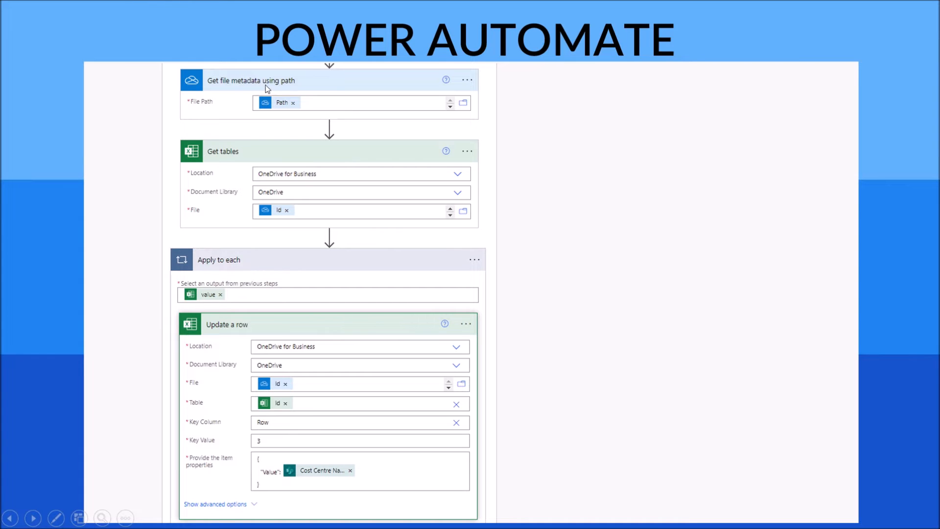
mouse_move(223, 108)
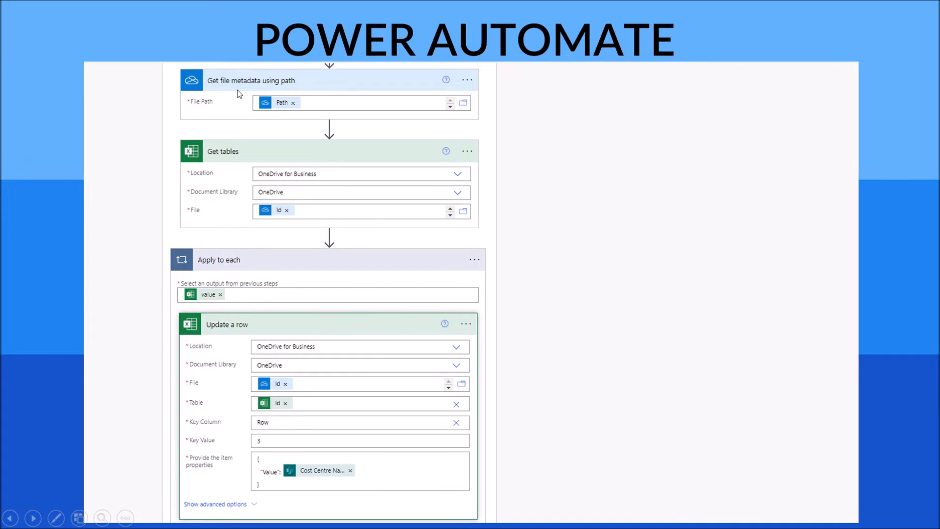
mouse_move(267, 93)
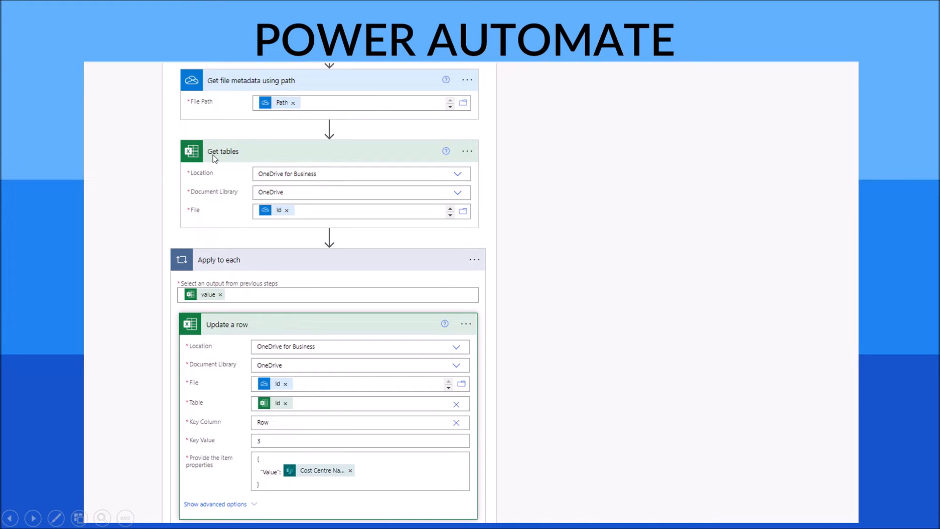
mouse_move(284, 183)
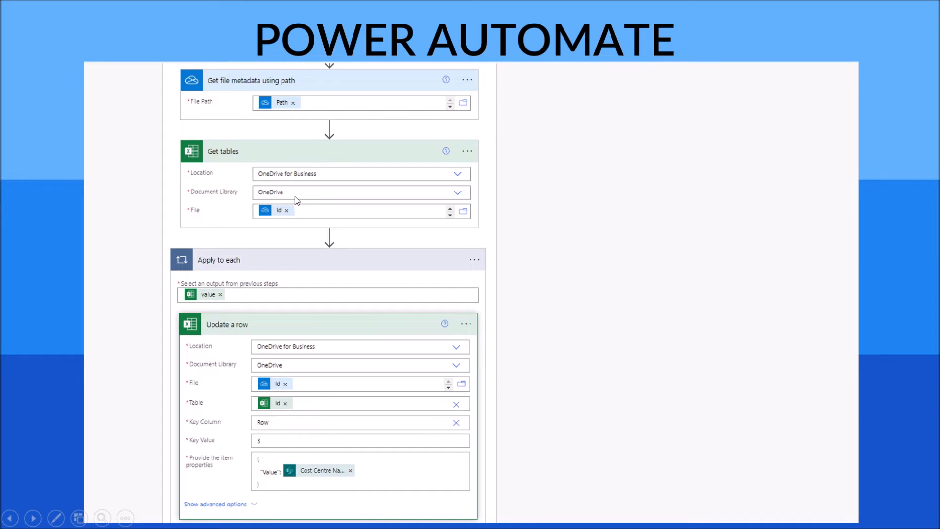
mouse_move(240, 217)
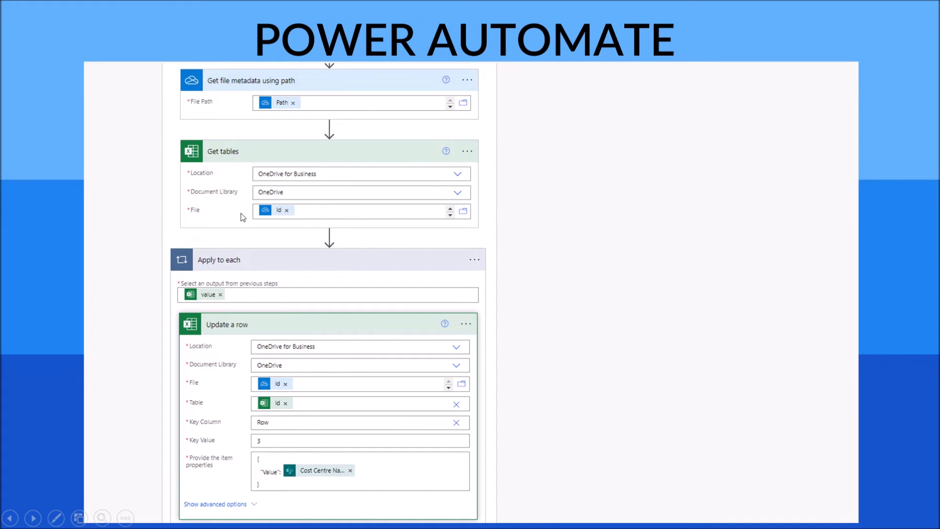
mouse_move(234, 121)
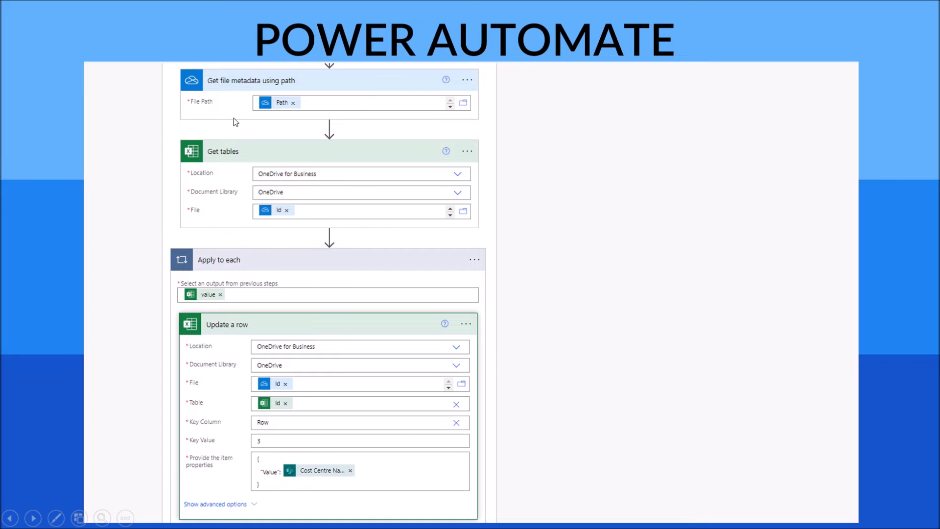
mouse_move(284, 88)
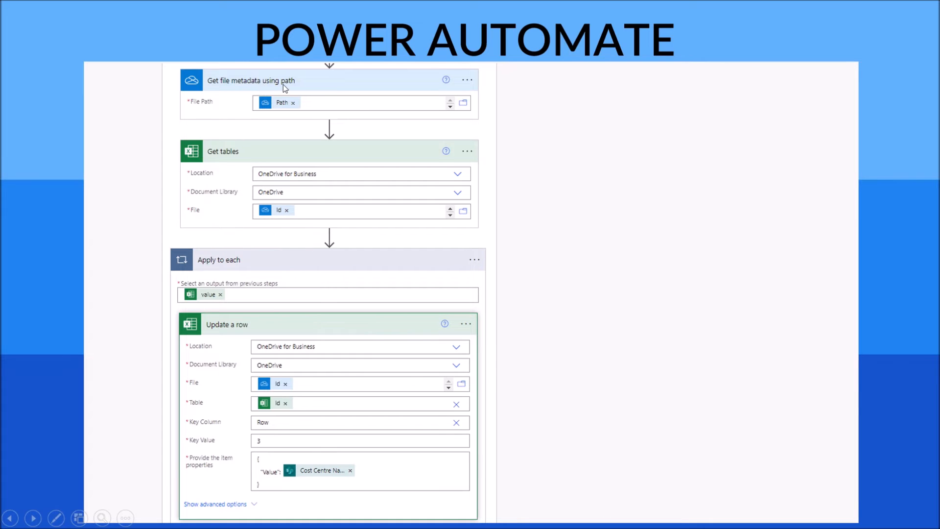
mouse_move(322, 88)
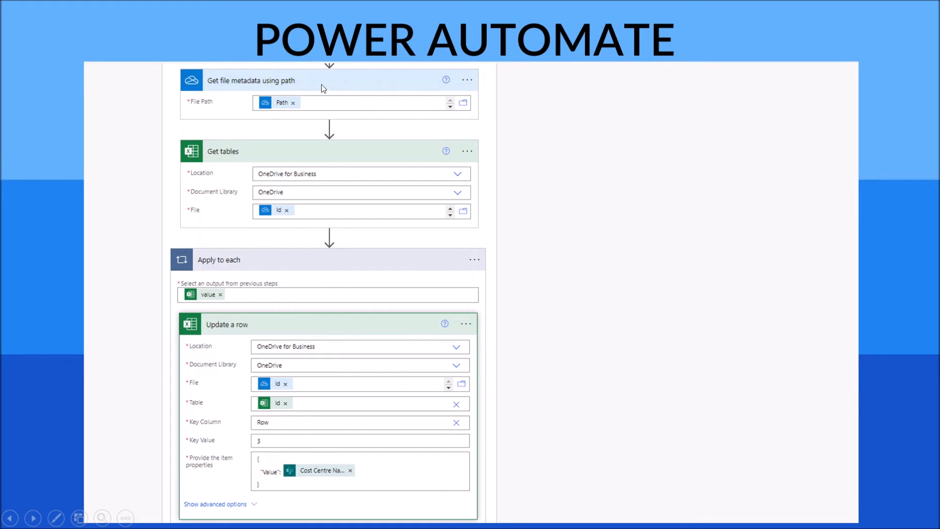
mouse_move(269, 308)
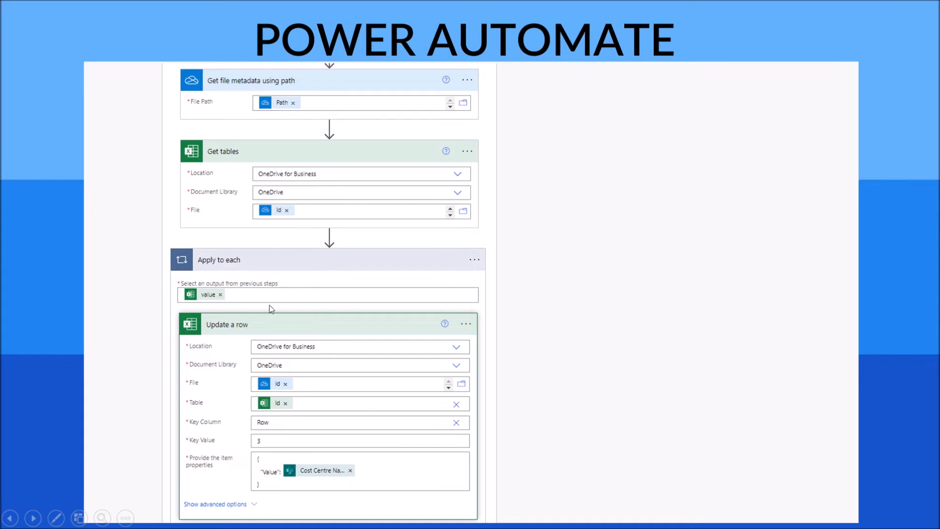
mouse_move(221, 332)
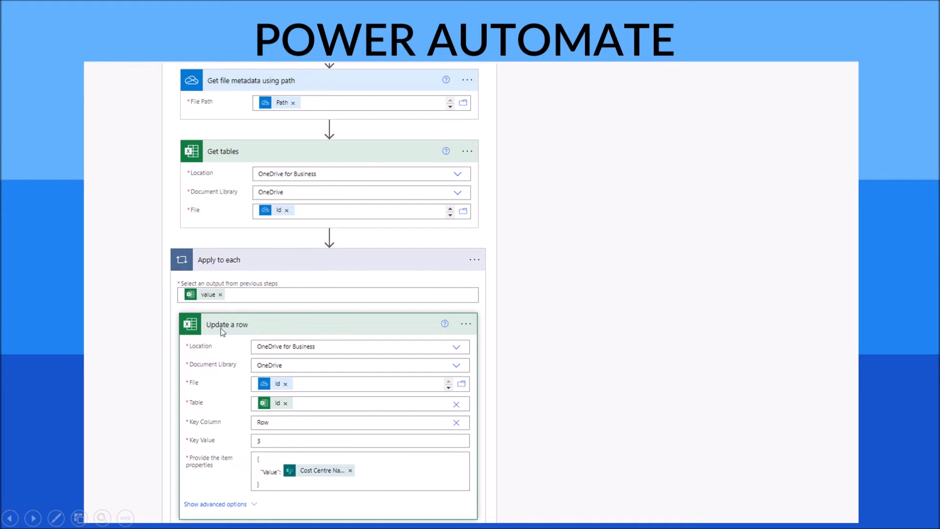
mouse_move(211, 335)
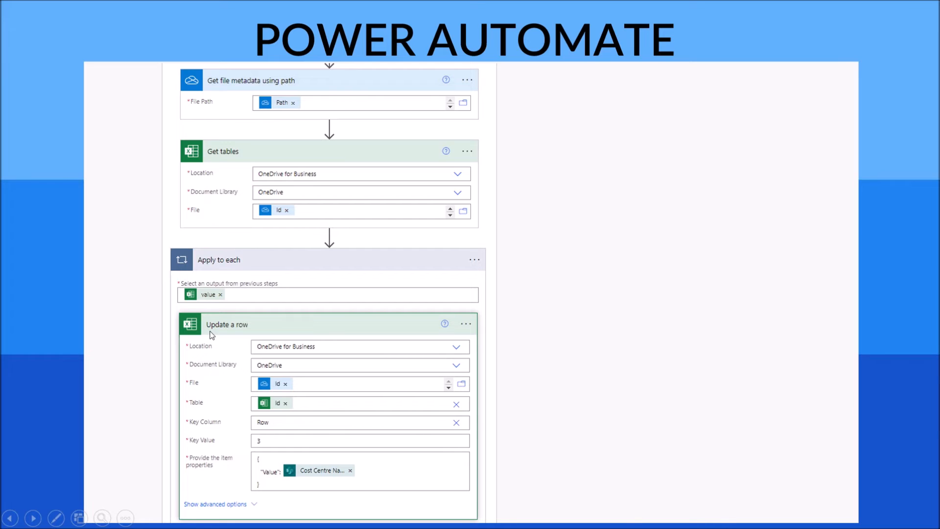
mouse_move(229, 332)
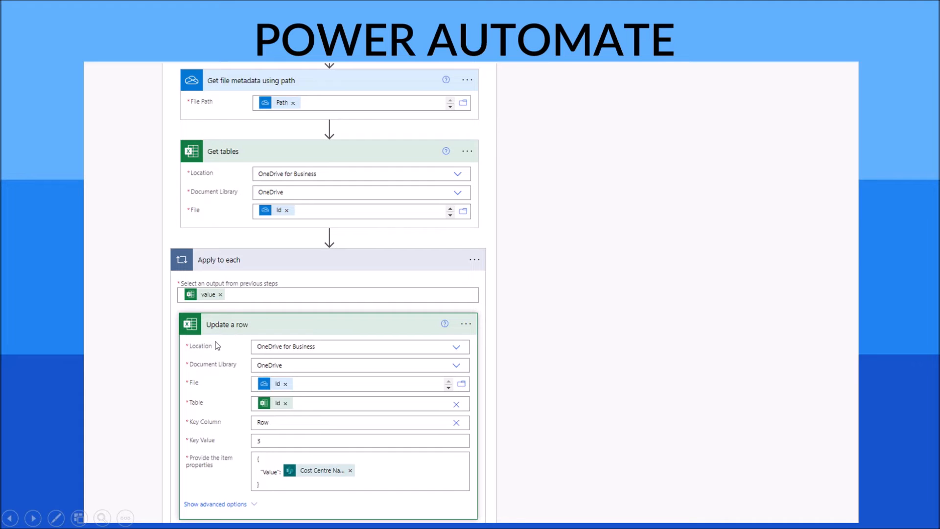
mouse_move(220, 352)
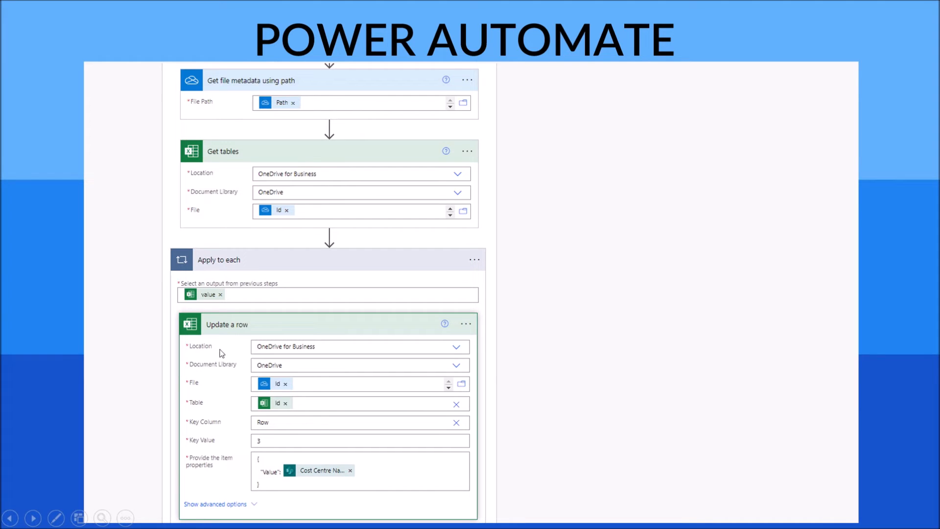
mouse_move(313, 352)
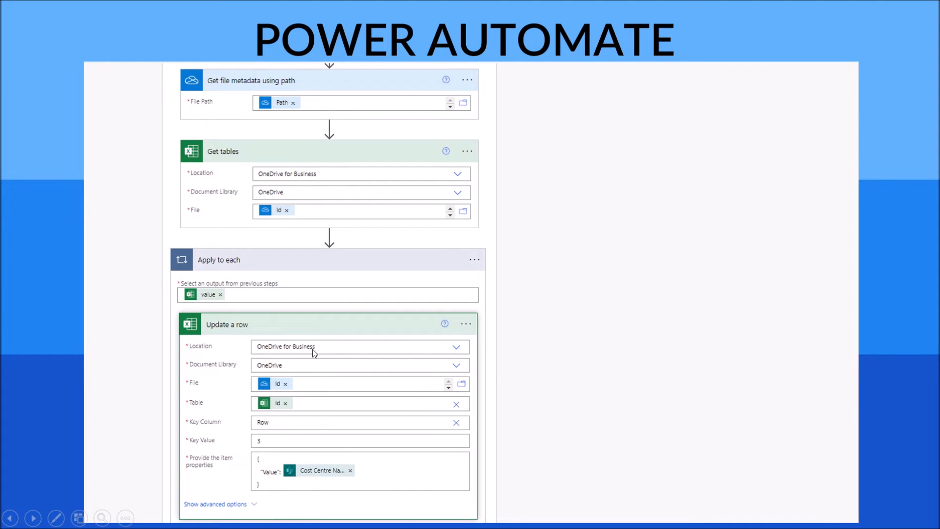
mouse_move(283, 371)
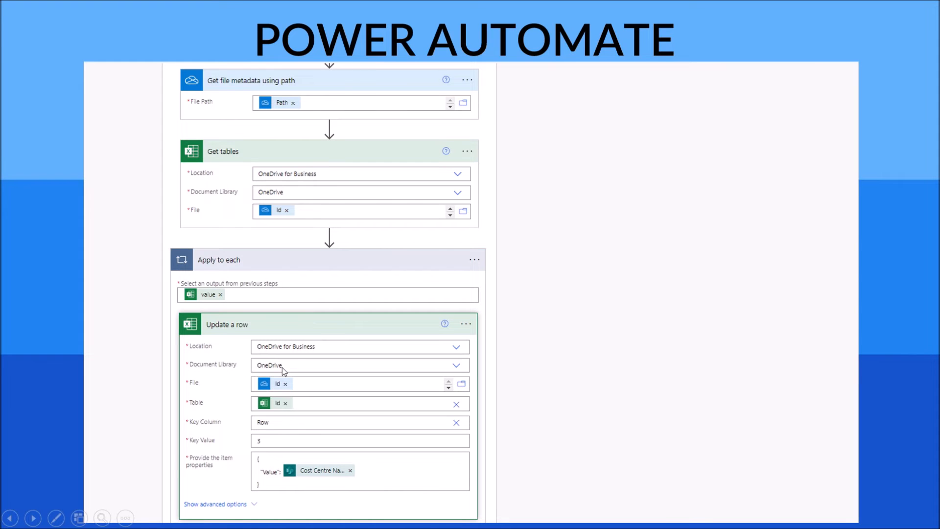
mouse_move(194, 389)
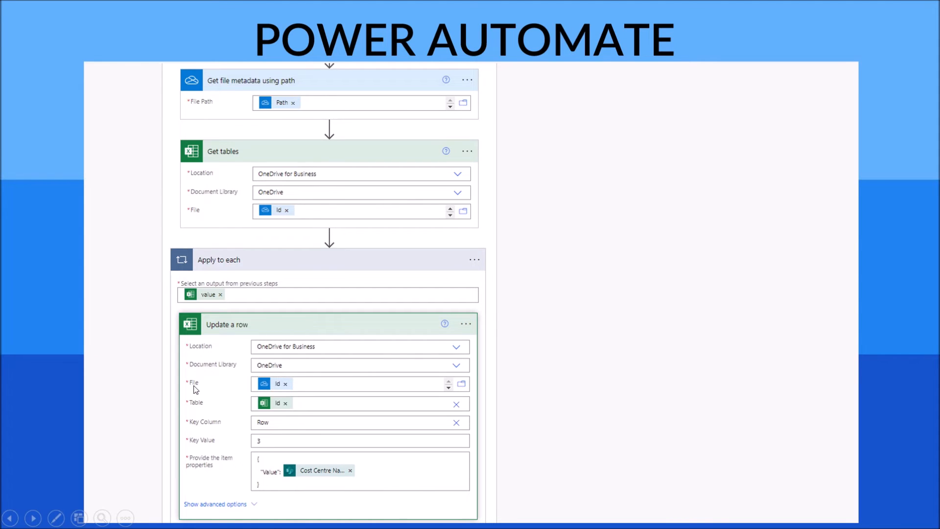
mouse_move(269, 390)
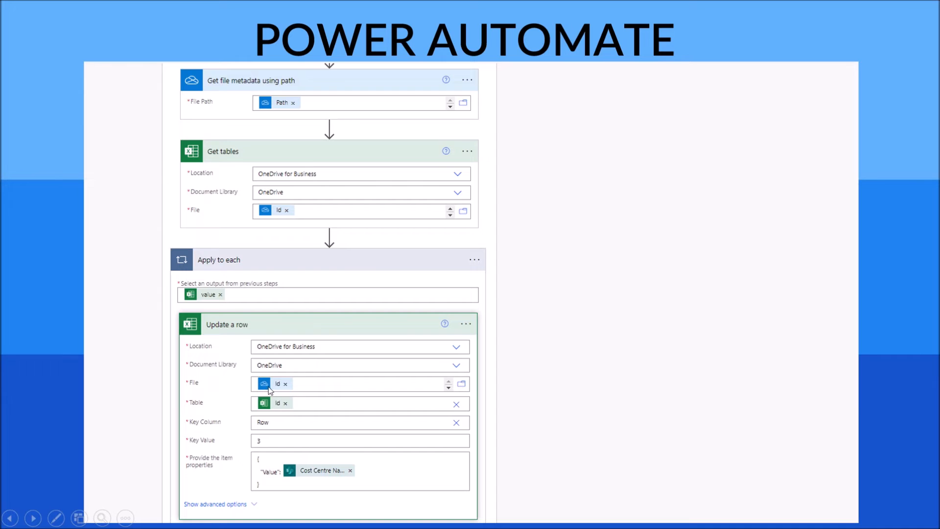
mouse_move(262, 387)
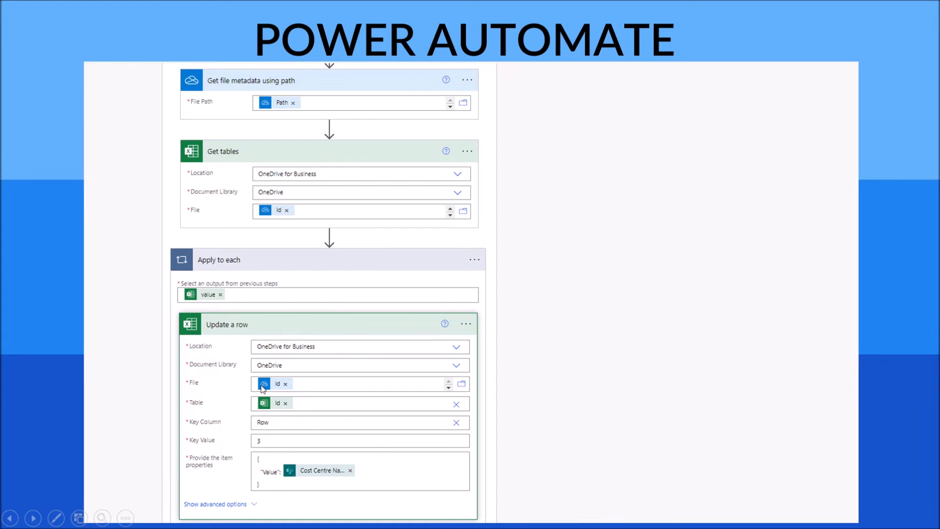
mouse_move(236, 89)
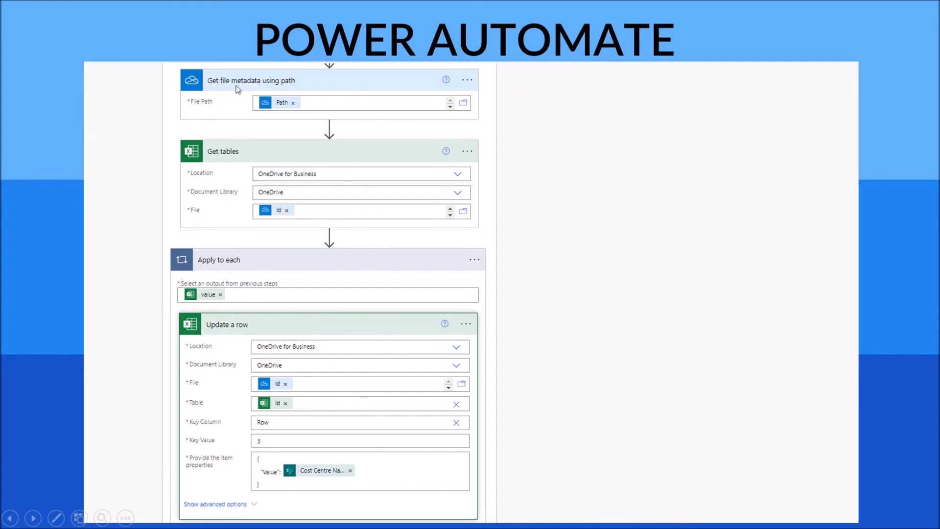
mouse_move(301, 90)
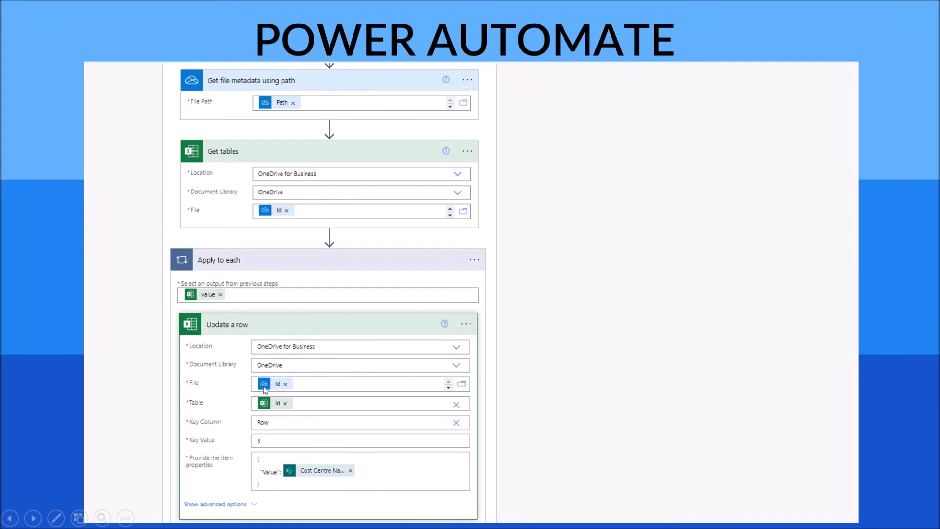
mouse_move(194, 87)
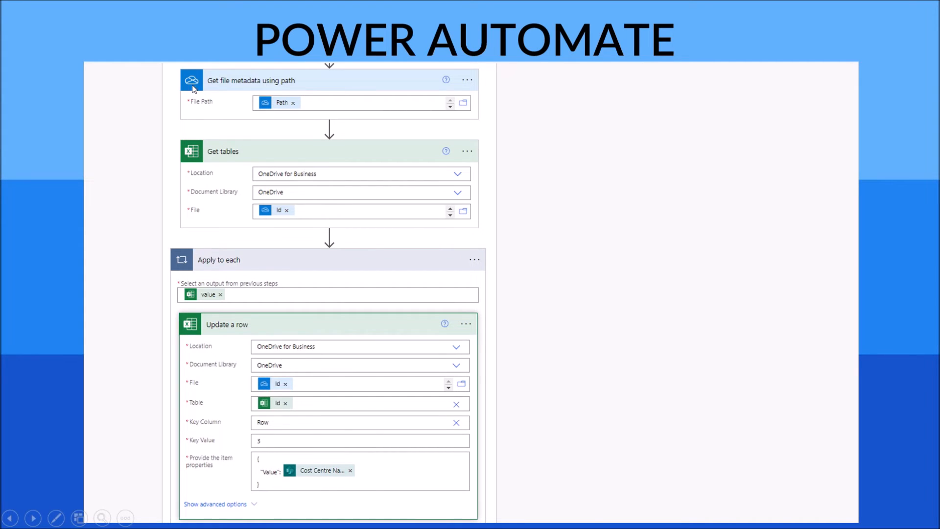
mouse_move(232, 380)
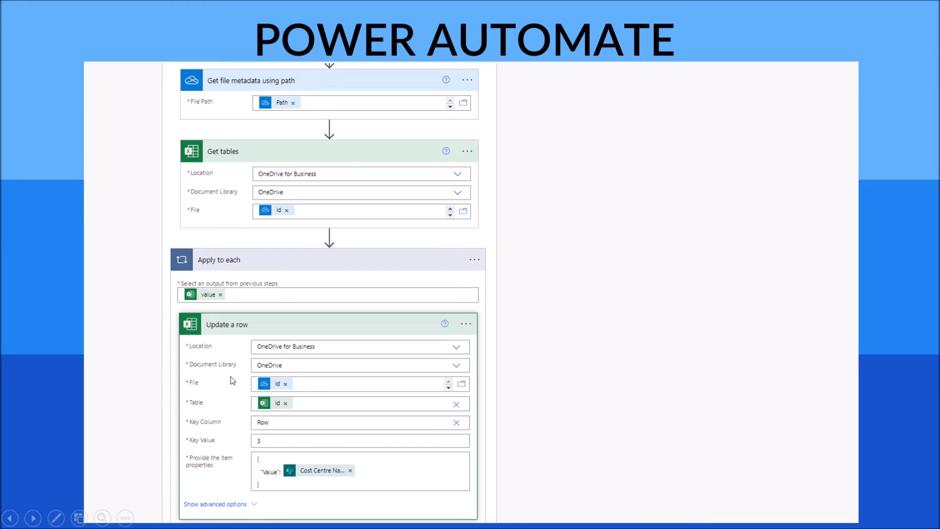
mouse_move(199, 409)
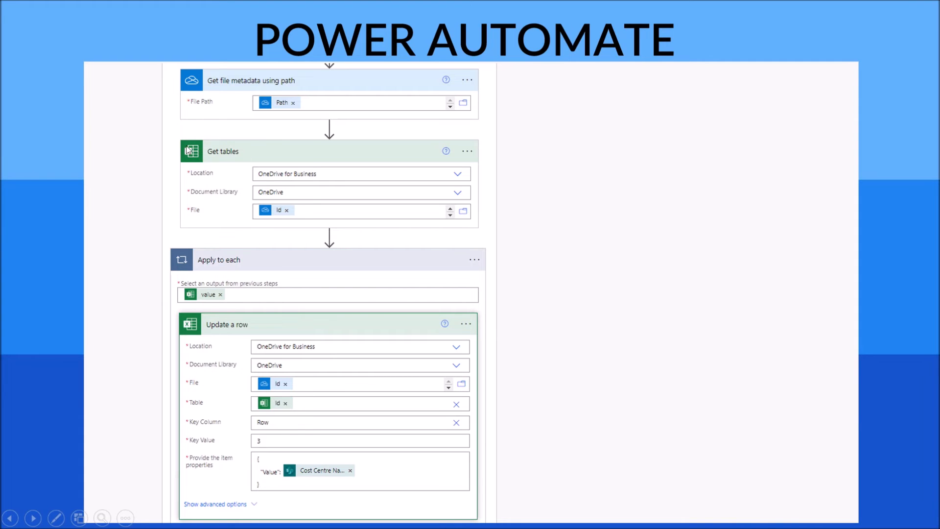
mouse_move(273, 407)
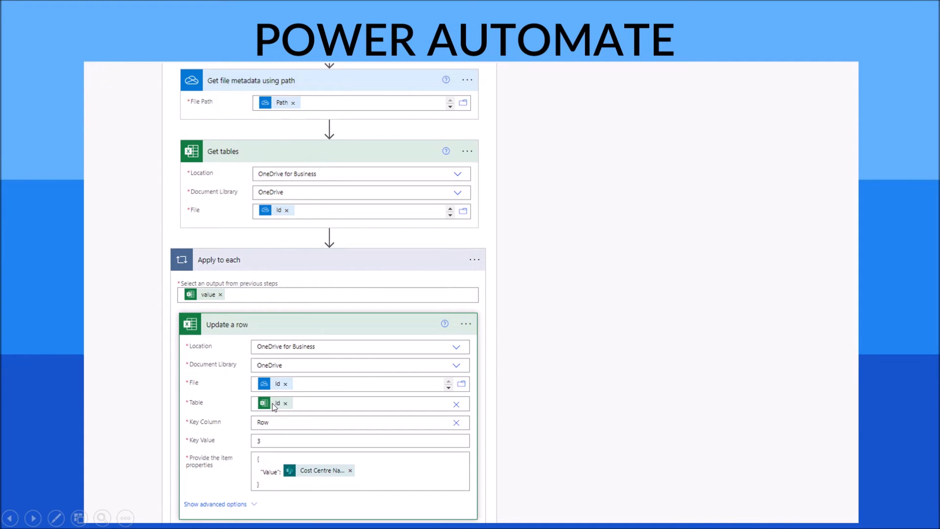
mouse_move(204, 158)
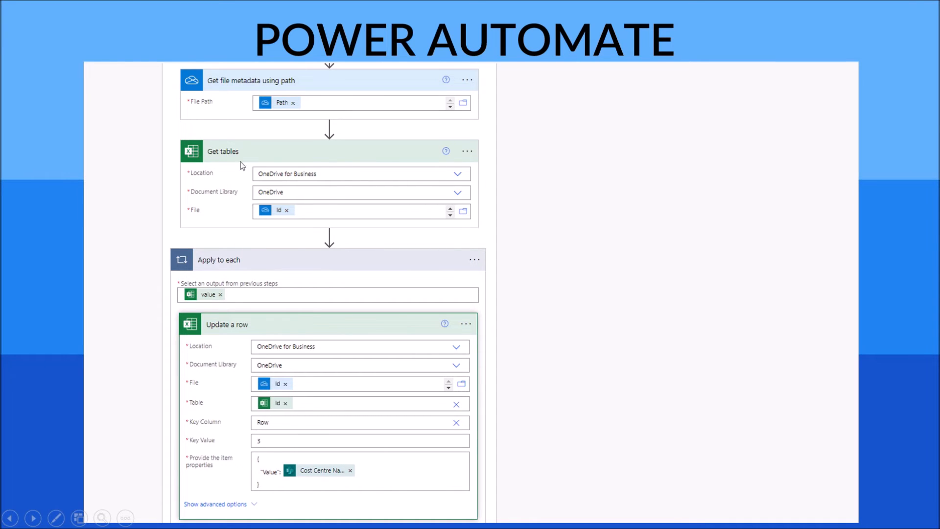
mouse_move(191, 265)
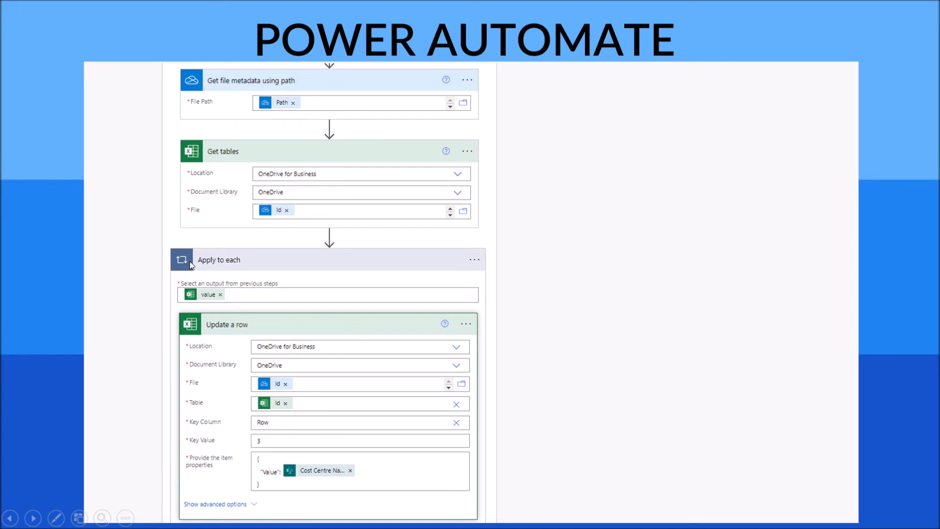
mouse_move(215, 286)
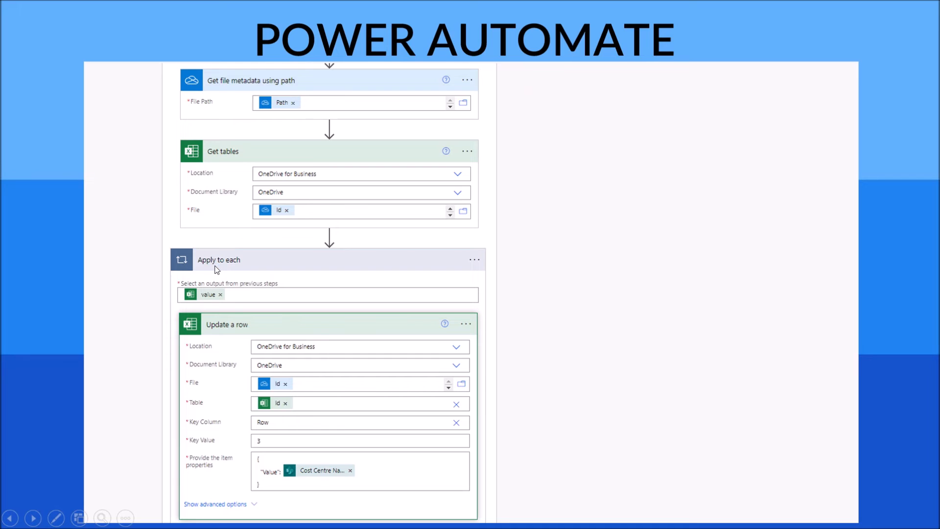
mouse_move(238, 281)
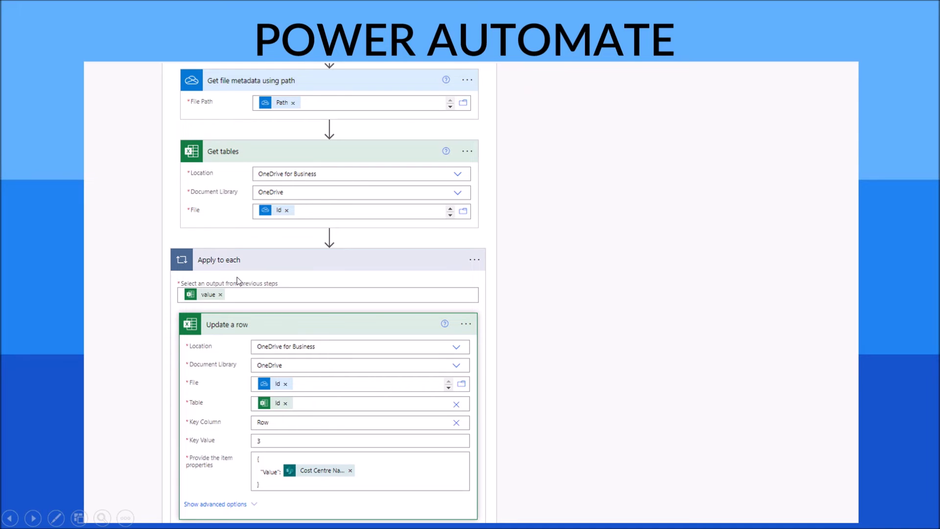
mouse_move(237, 166)
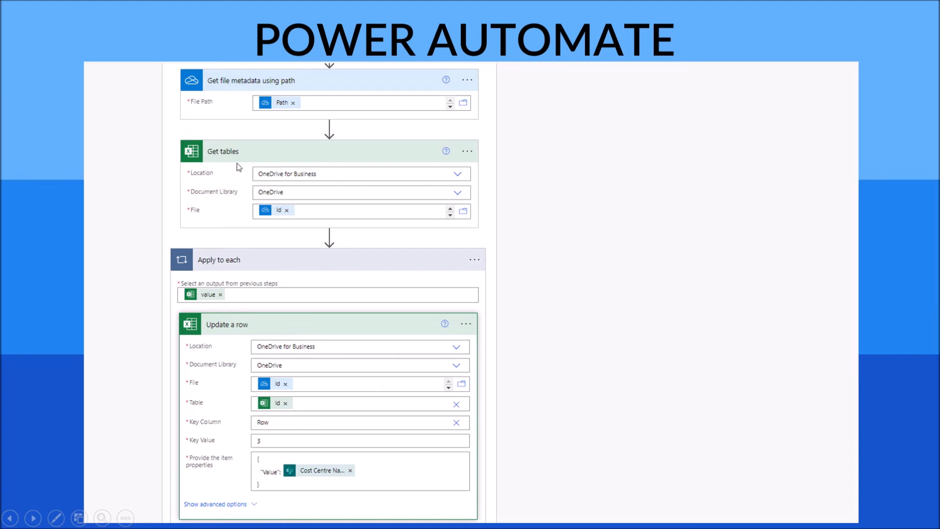
mouse_move(231, 163)
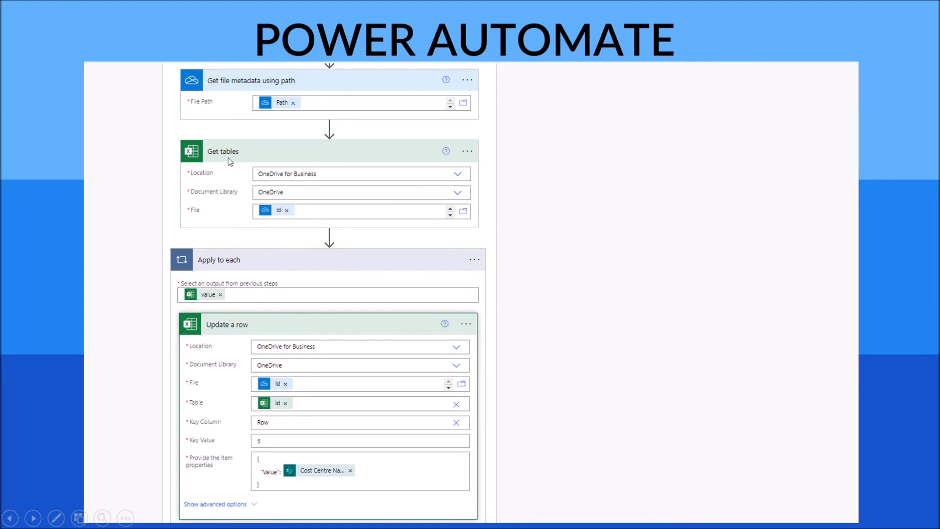
mouse_move(234, 213)
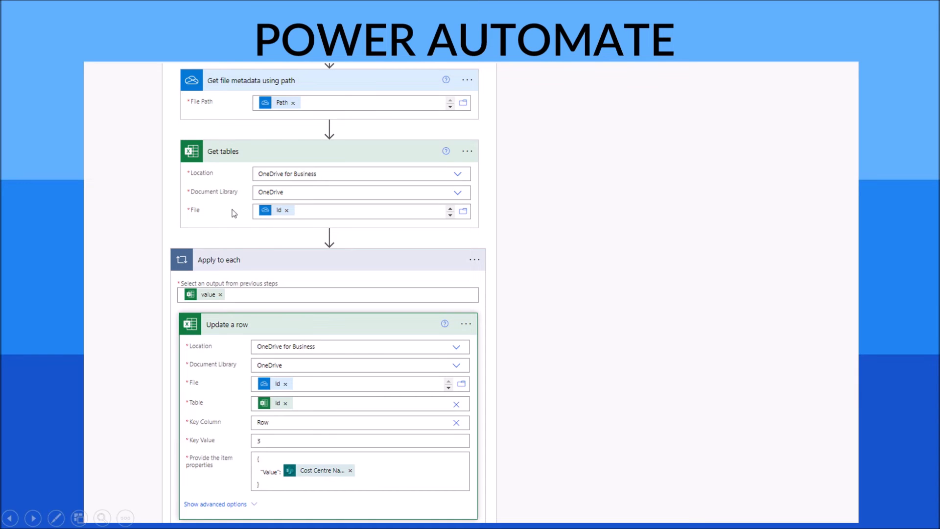
mouse_move(225, 226)
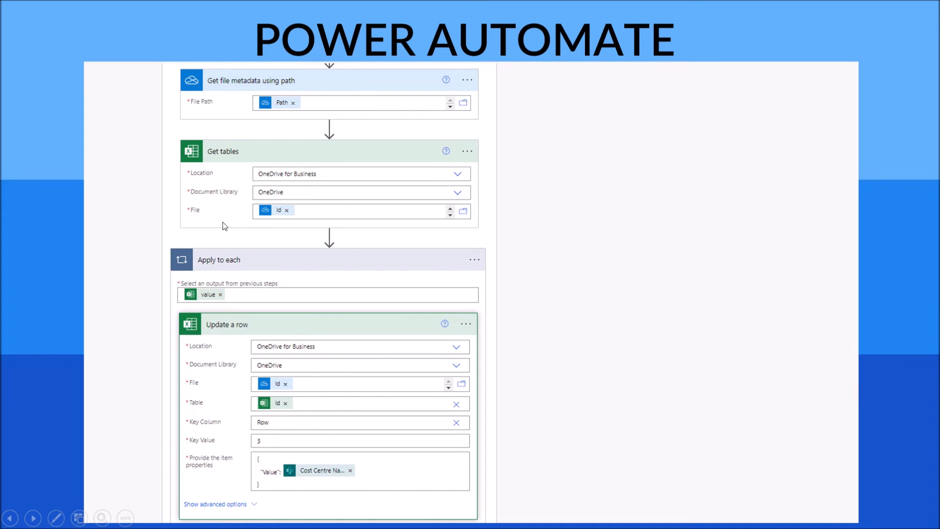
mouse_move(223, 355)
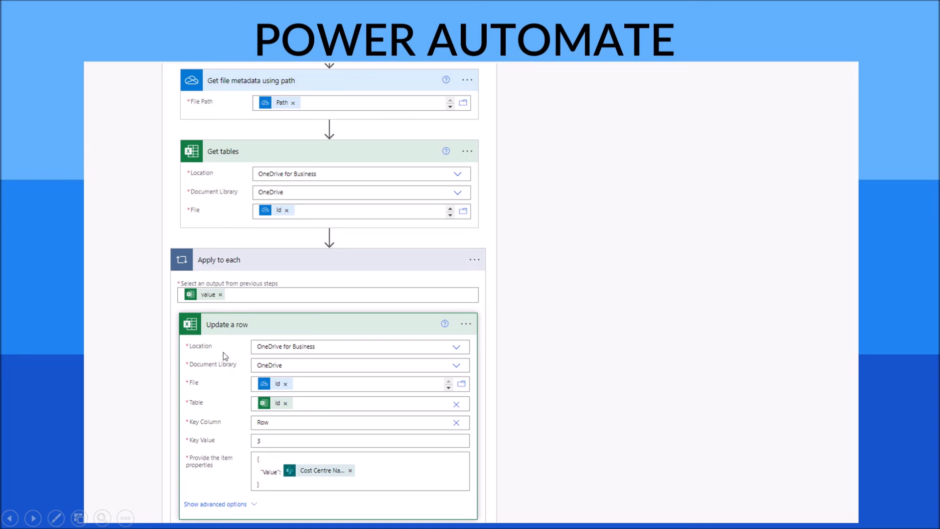
mouse_move(236, 387)
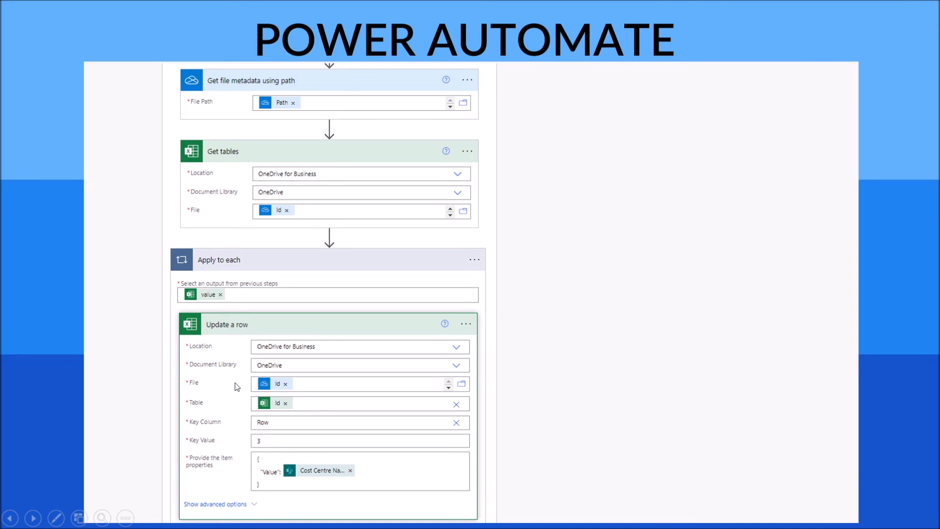
mouse_move(220, 418)
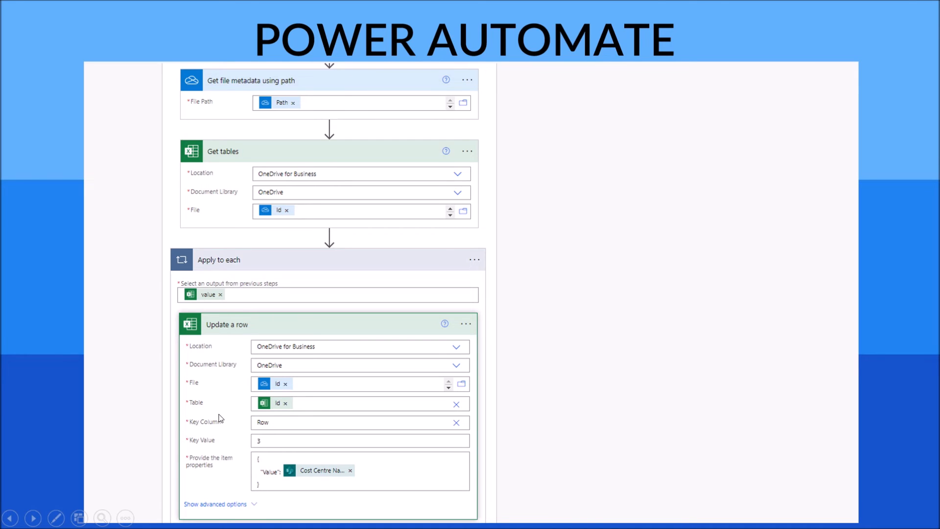
mouse_move(211, 435)
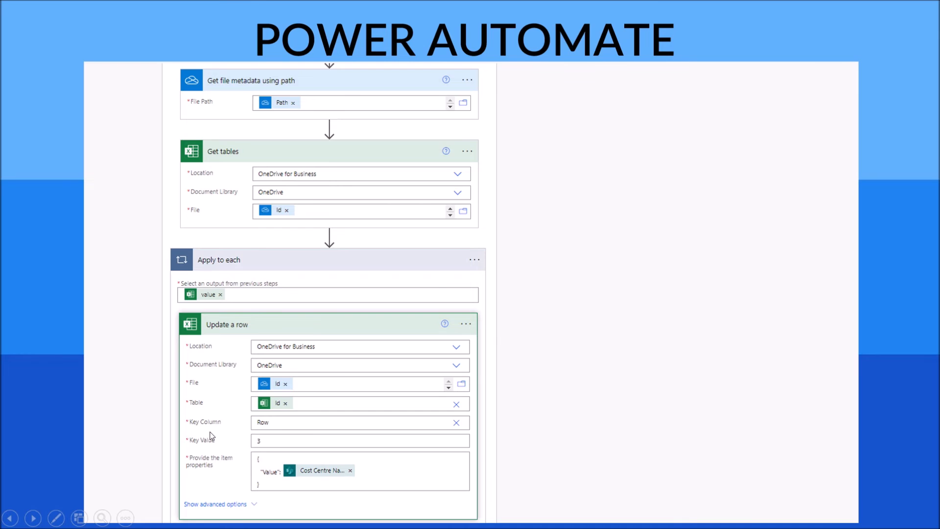
mouse_move(207, 432)
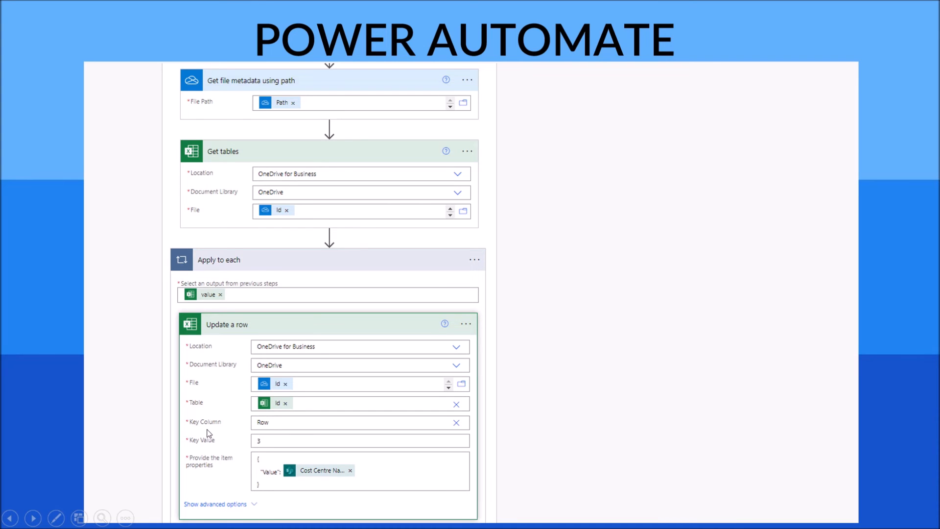
mouse_move(271, 431)
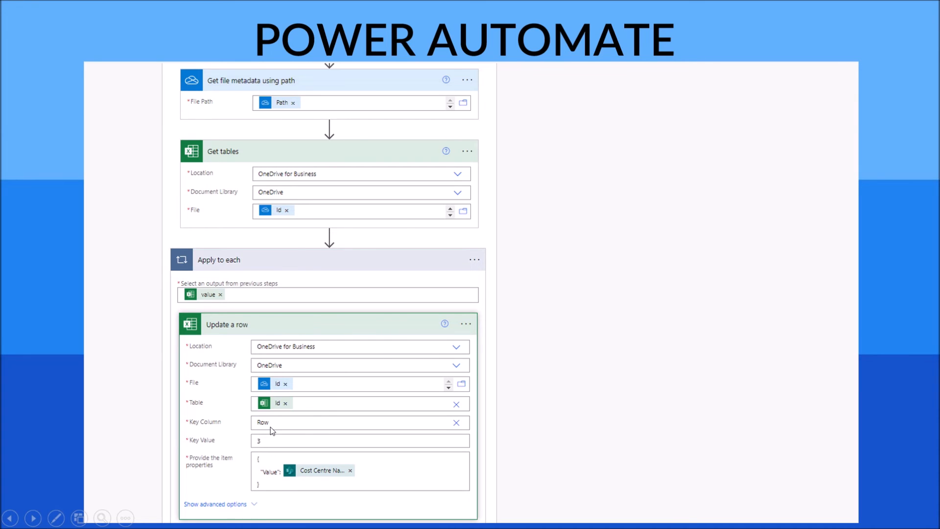
mouse_move(220, 449)
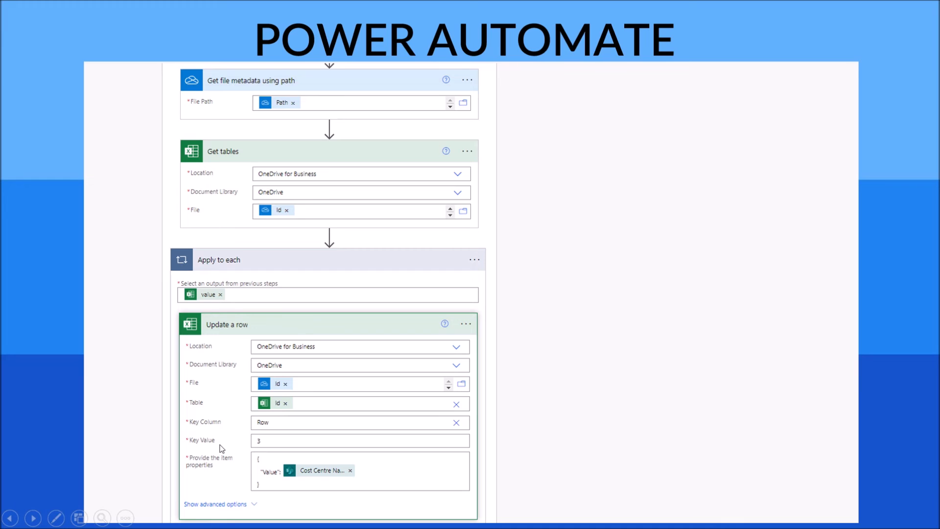
mouse_move(273, 435)
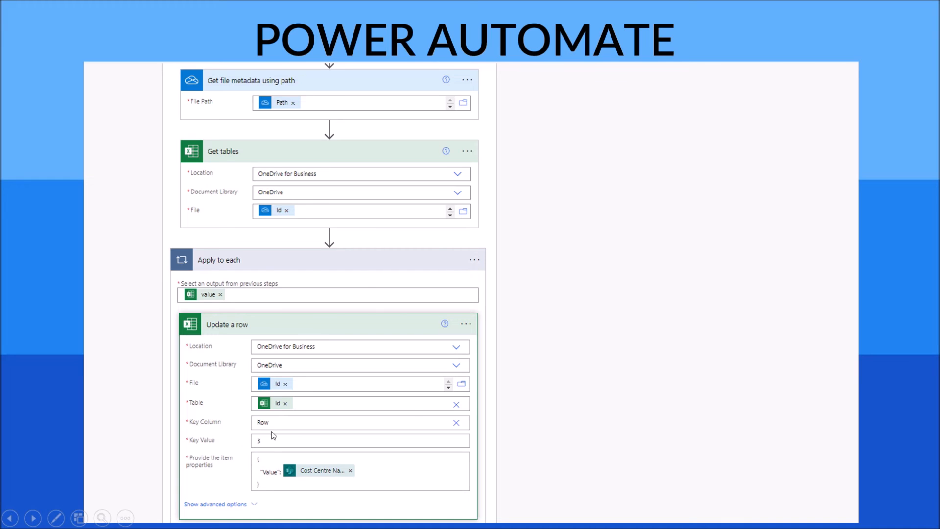
mouse_move(217, 460)
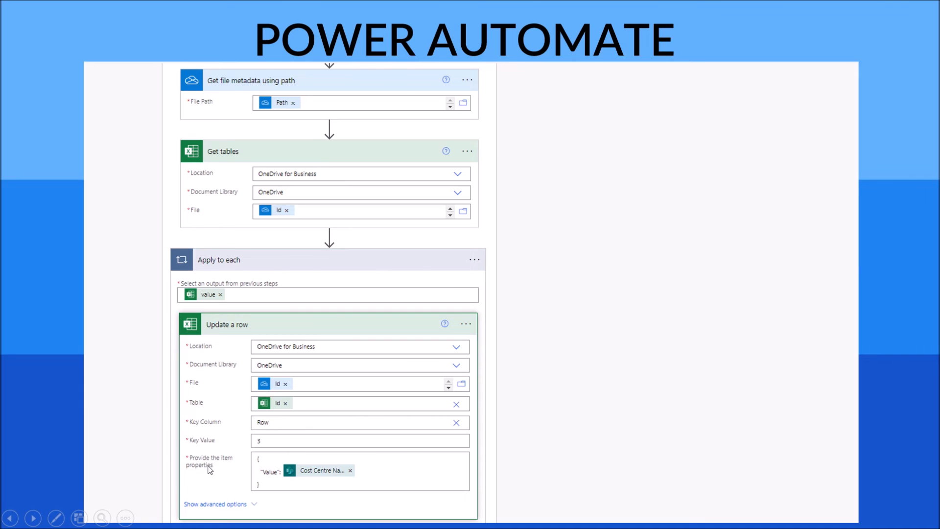
mouse_move(211, 467)
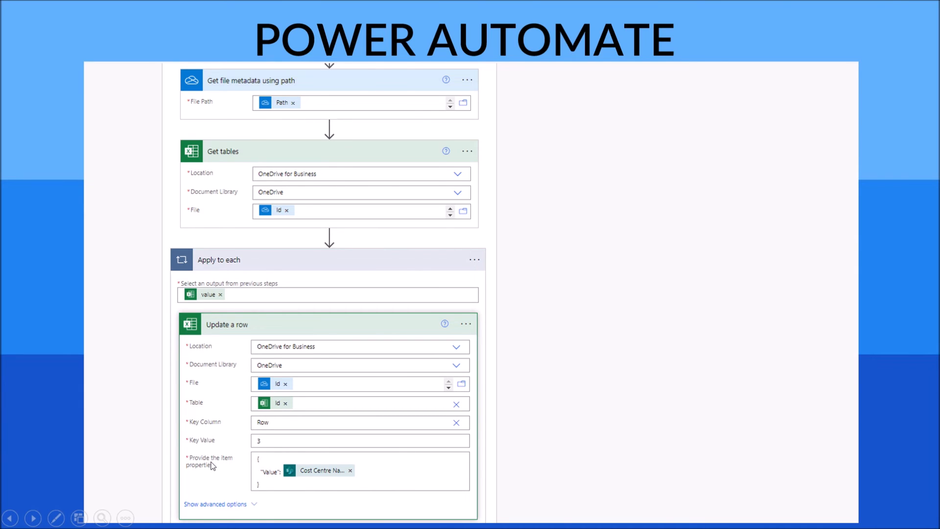
mouse_move(197, 472)
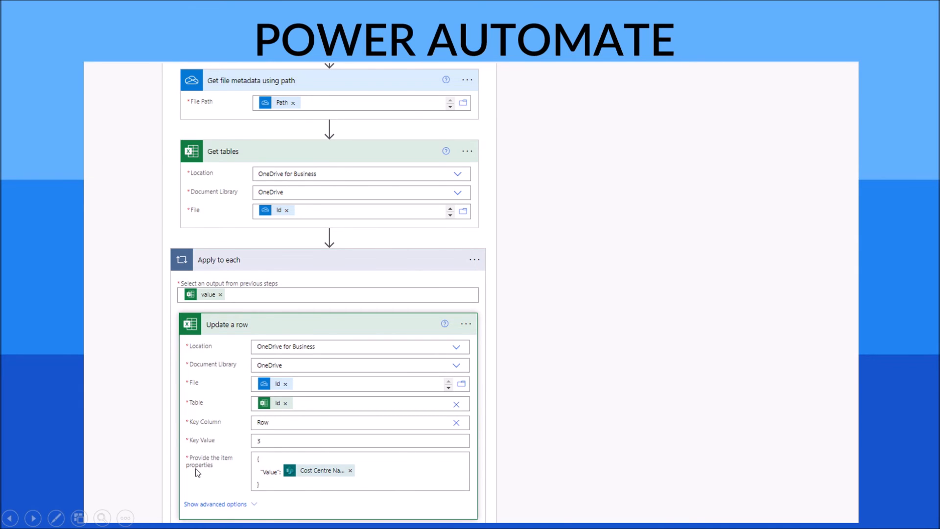
mouse_move(223, 472)
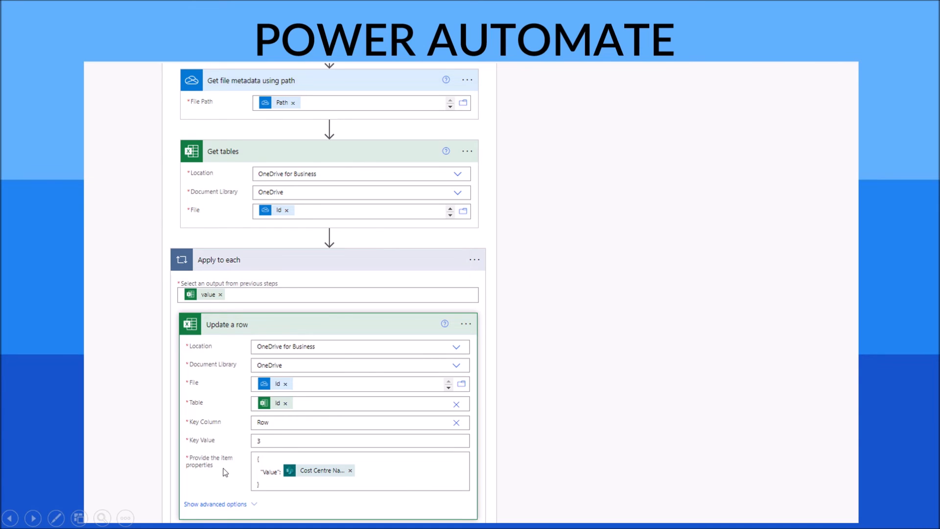
mouse_move(263, 483)
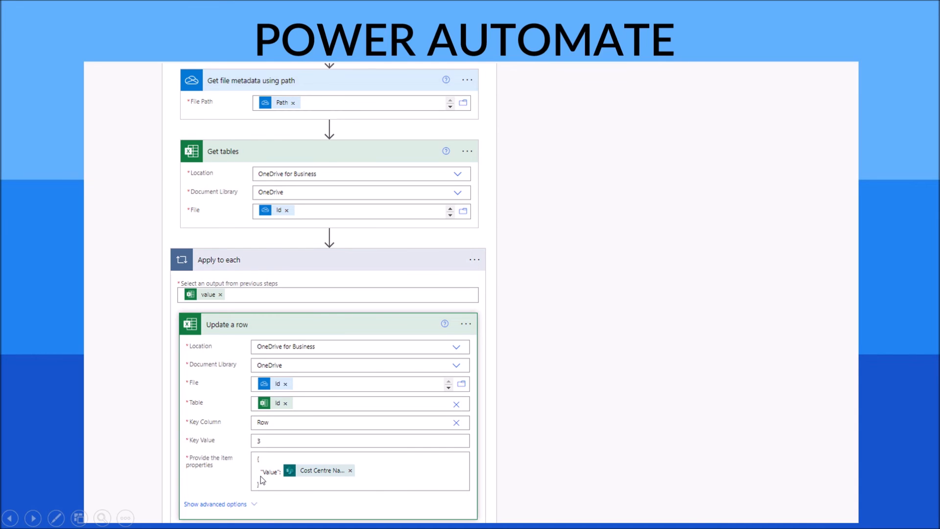
mouse_move(274, 482)
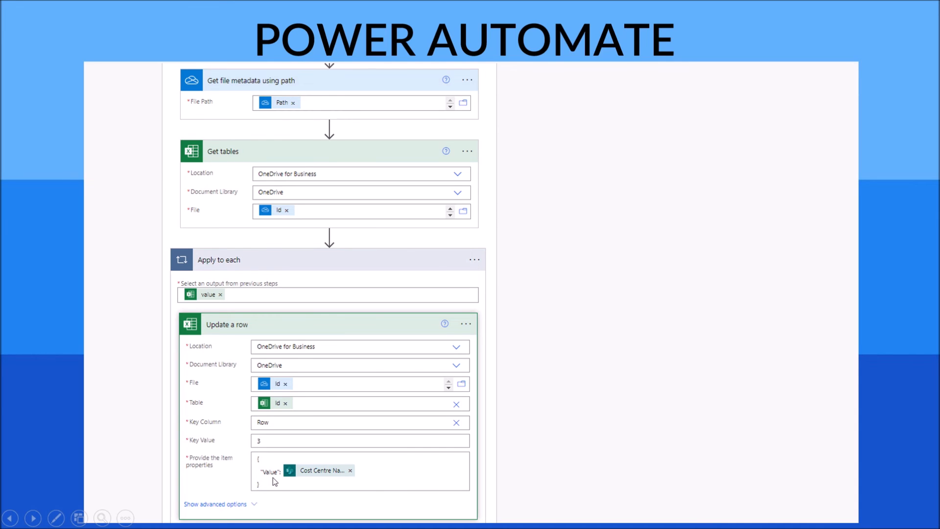
mouse_move(302, 483)
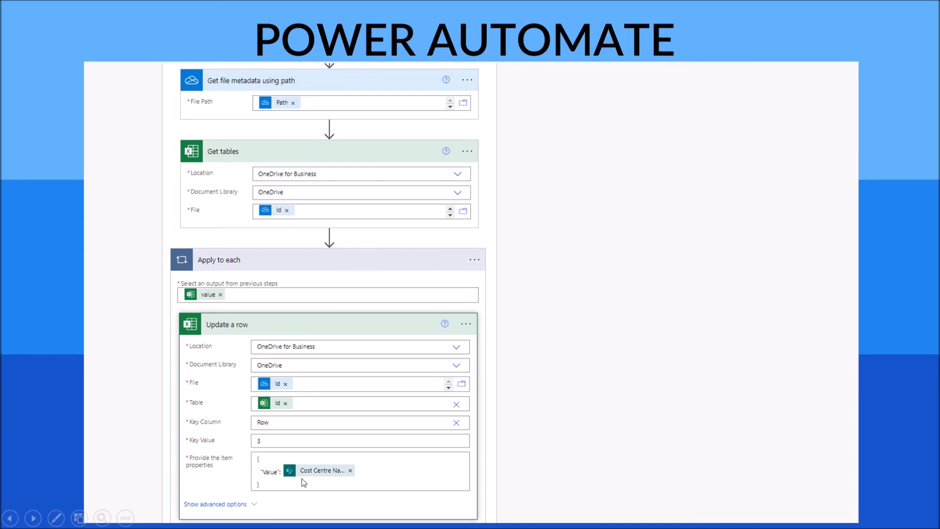
mouse_move(309, 479)
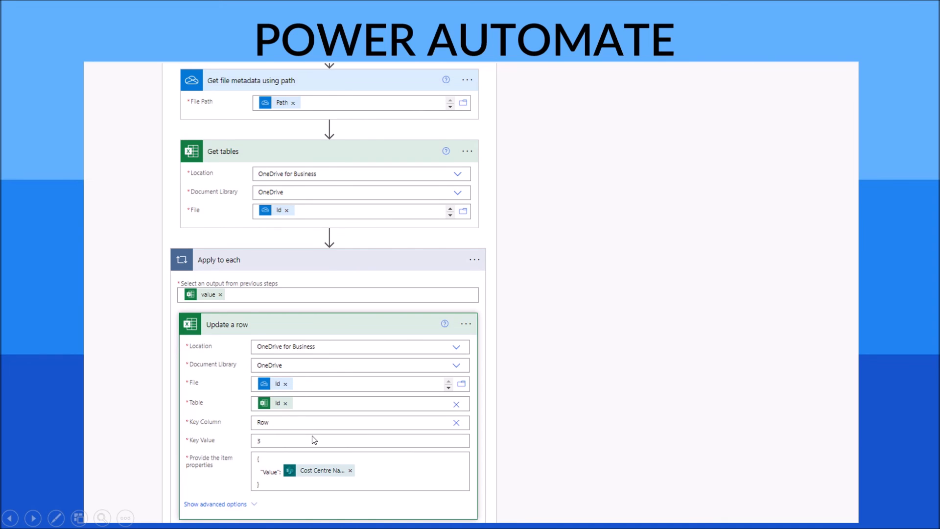
mouse_move(311, 431)
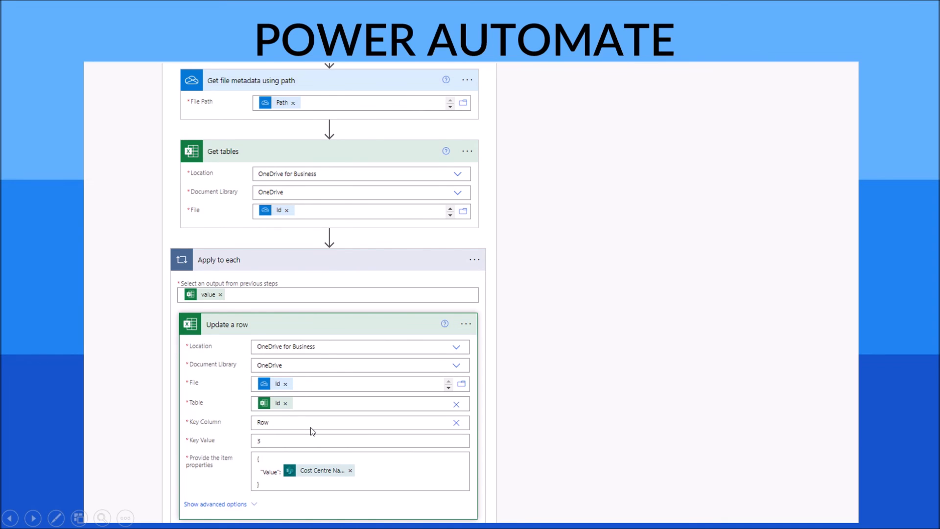
mouse_move(335, 380)
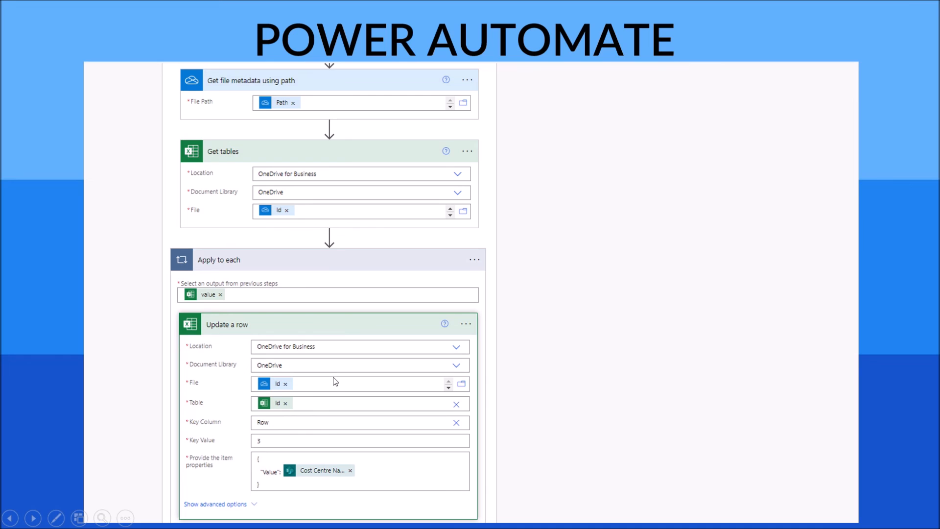
mouse_move(346, 330)
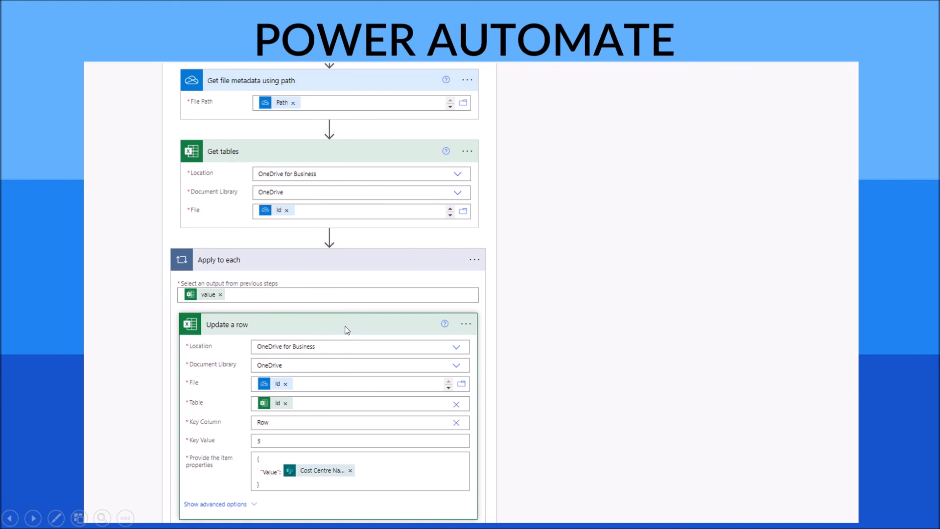
mouse_move(410, 329)
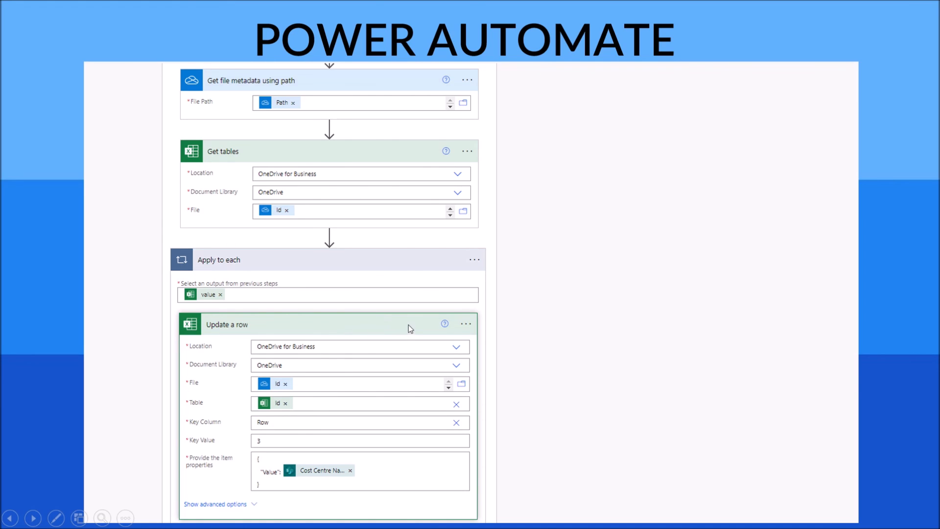